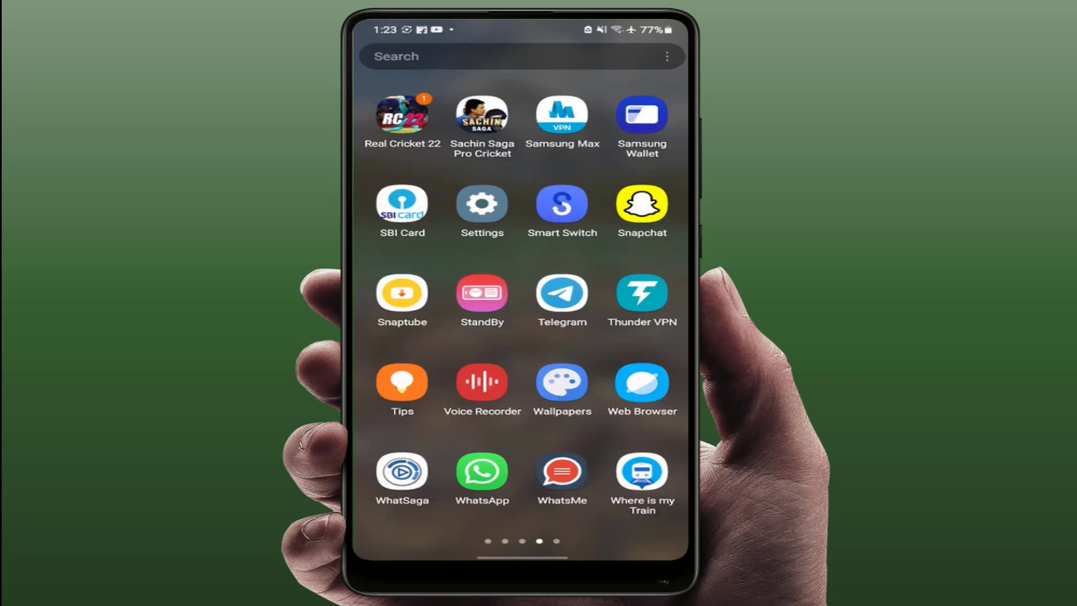
Launch the Settings app from the app drawer
{"action": "left_click", "coordinate": [481, 203]}
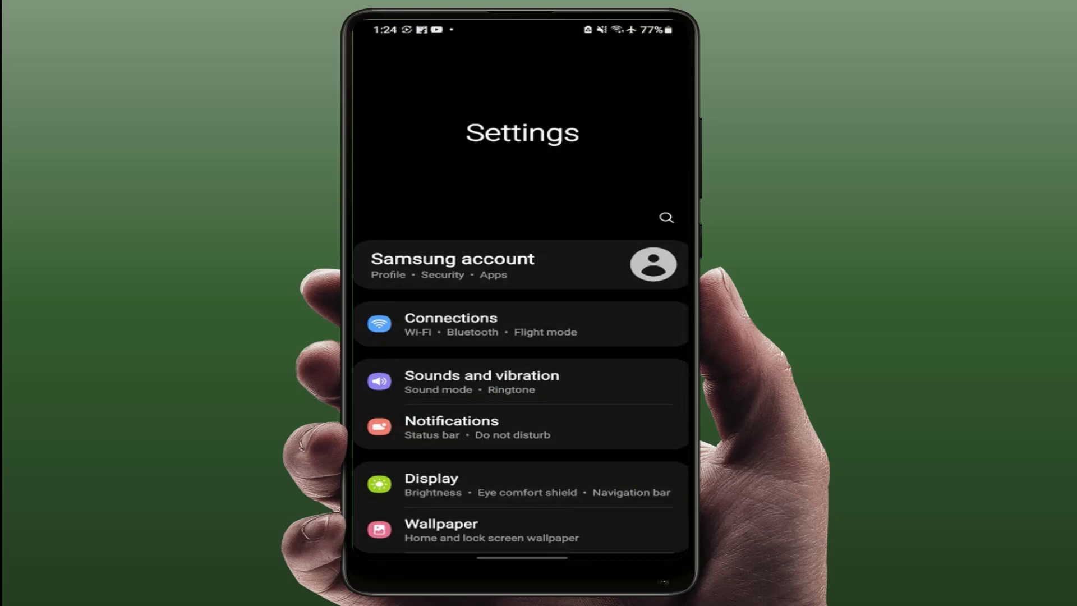
Scroll down the Settings list and open General management
{"action": "scroll", "scroll_direction": "down", "scroll_amount": 3}
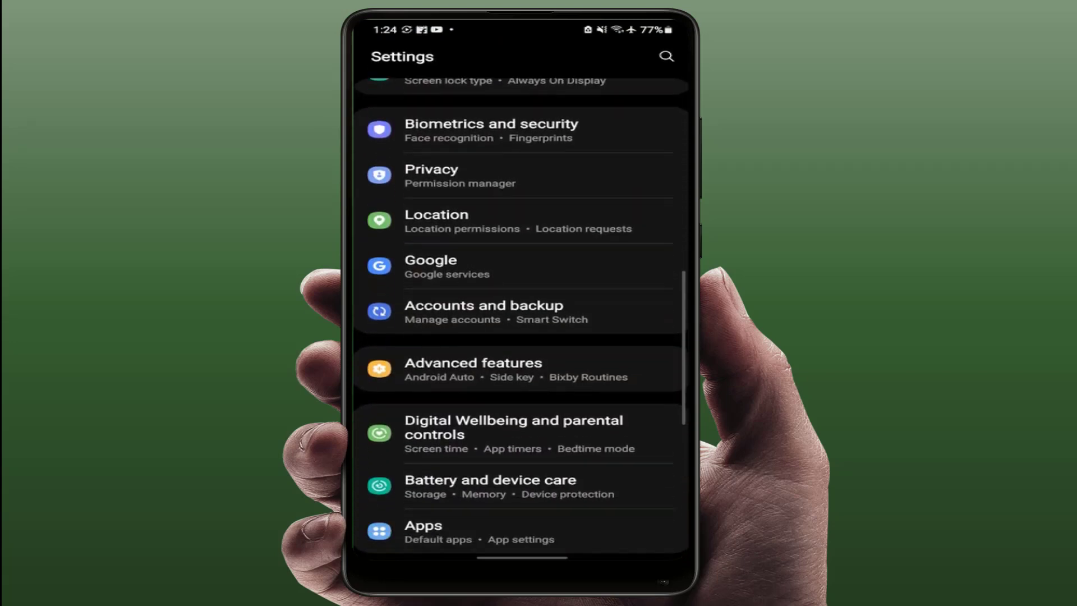
{"action": "scroll", "scroll_direction": "down", "scroll_amount": 3}
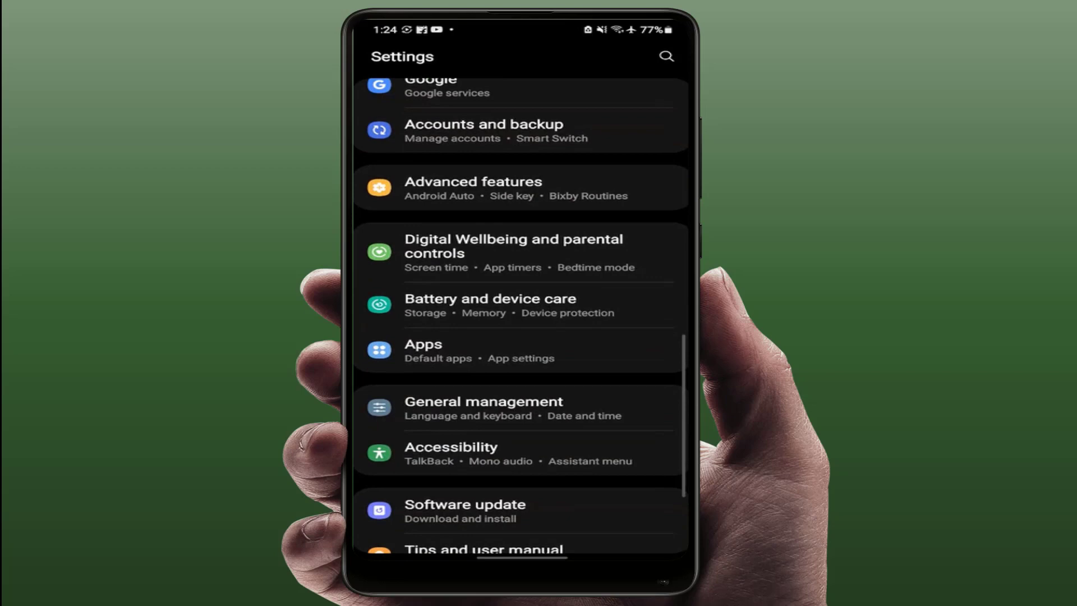
{"action": "left_click", "coordinate": [483, 407]}
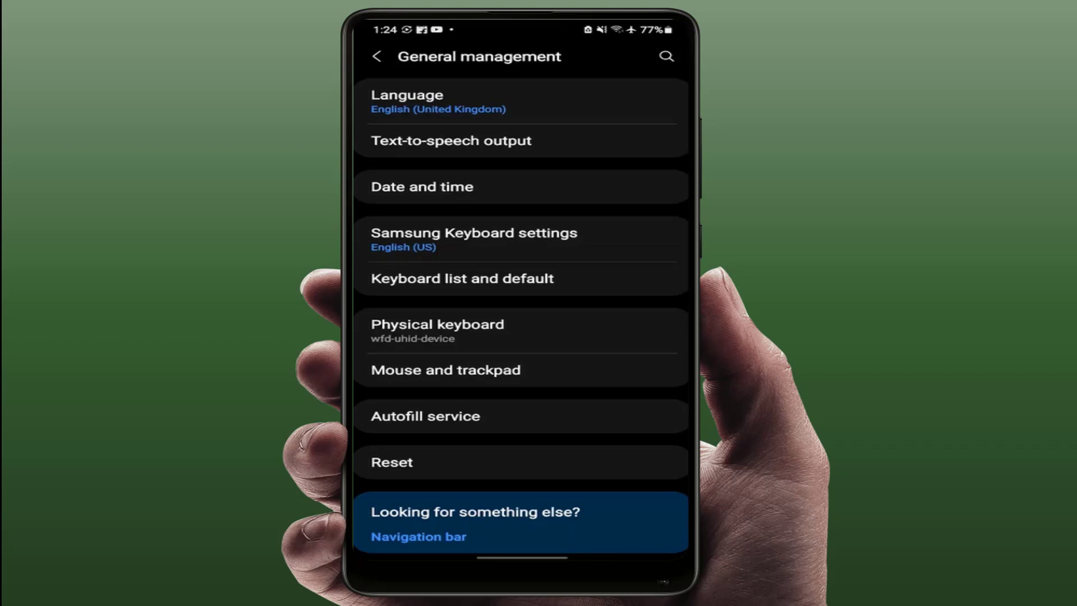
{"action": "left_click", "coordinate": [664, 57]}
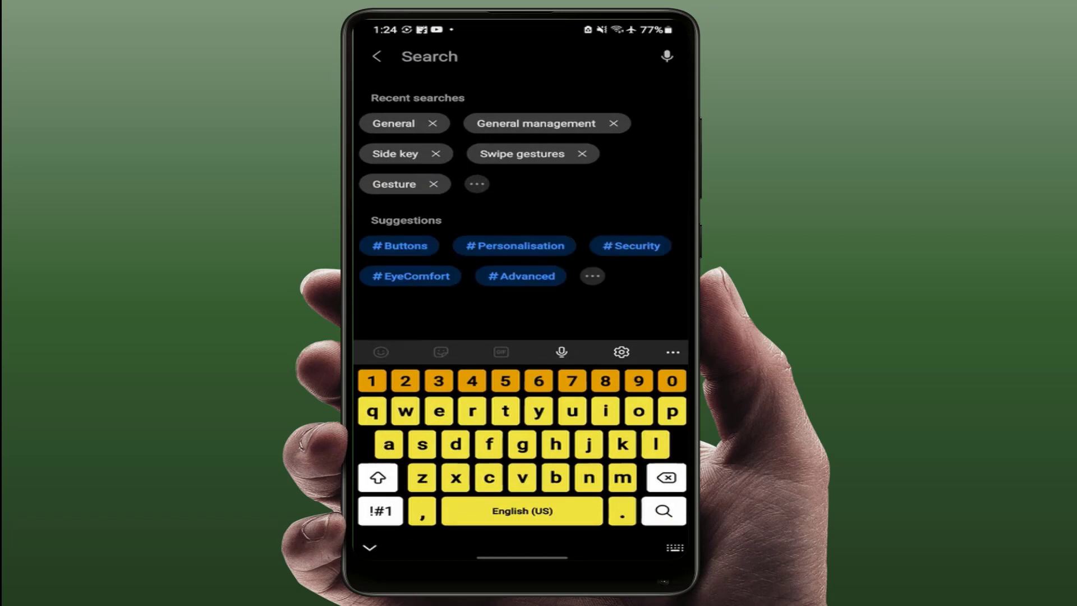
{"action": "left_click", "coordinate": [535, 123]}
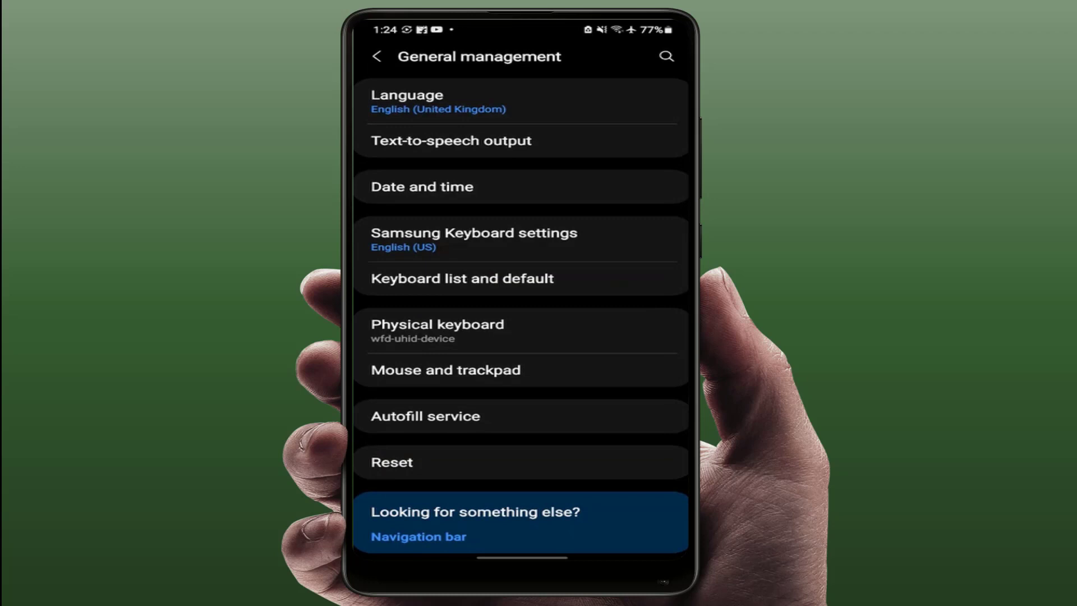
Open Autofill service, view Google Play's password managers, then return to the Play Store home
{"action": "left_click", "coordinate": [424, 415]}
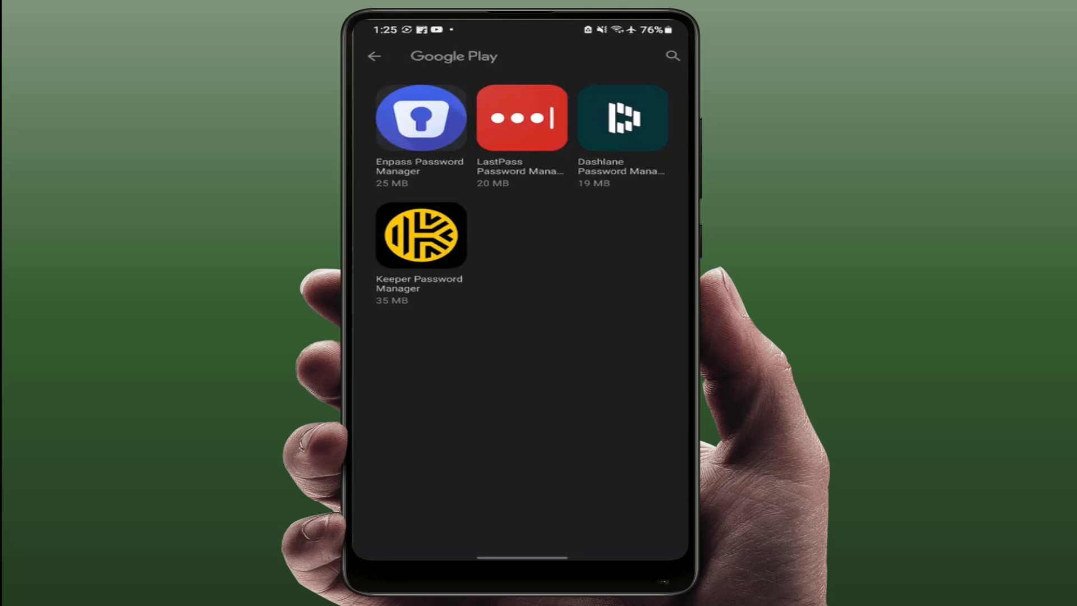
{"action": "left_click", "coordinate": [373, 56]}
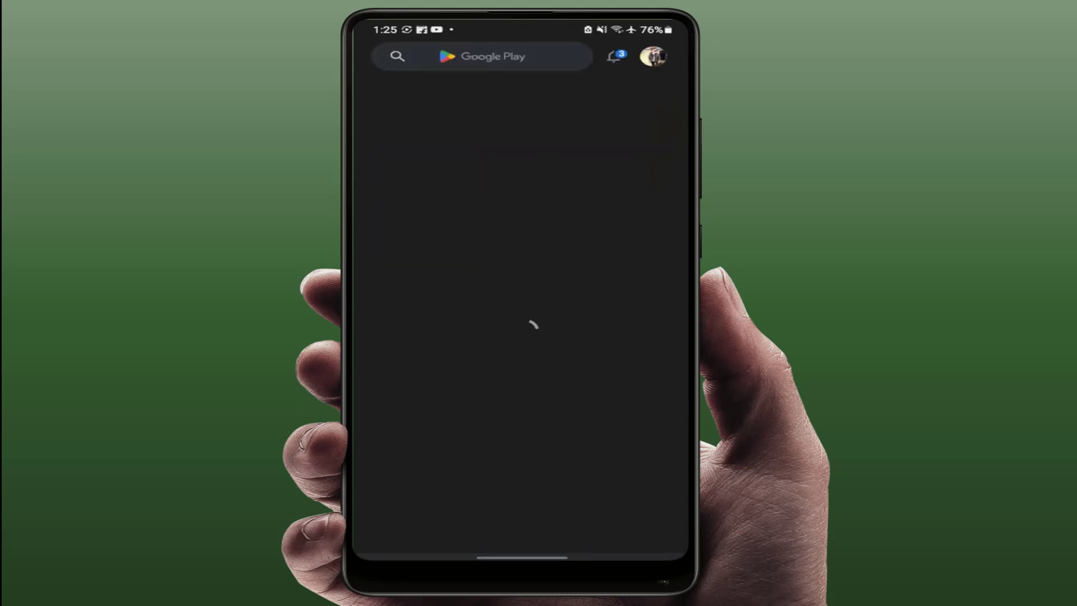